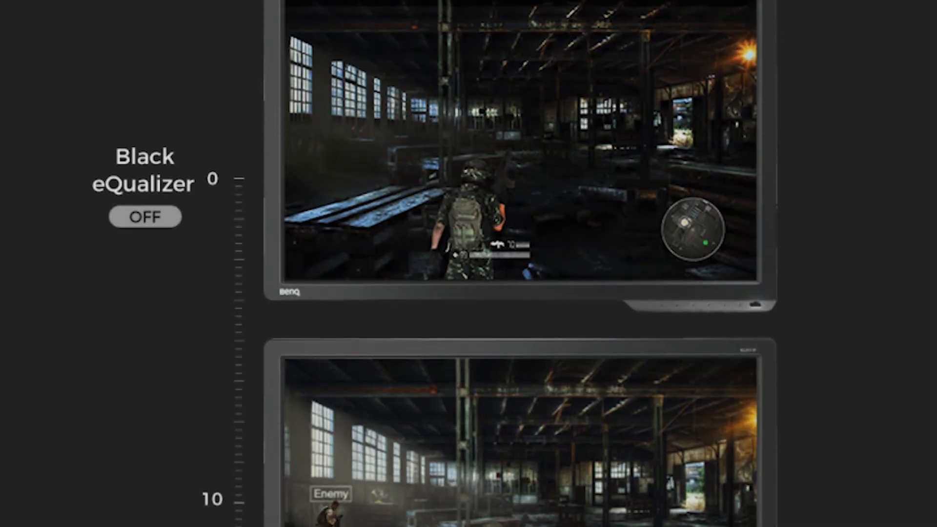
pyautogui.scroll(-3)
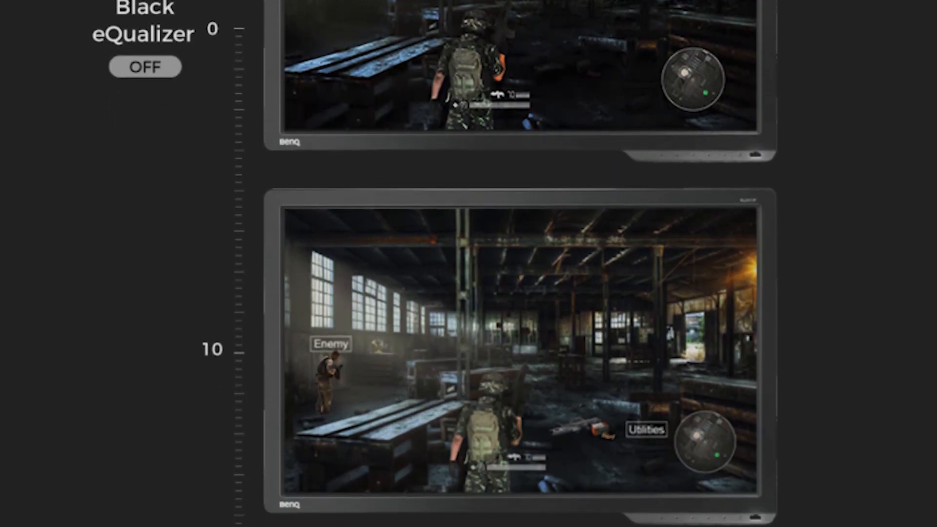
pyautogui.scroll(-3)
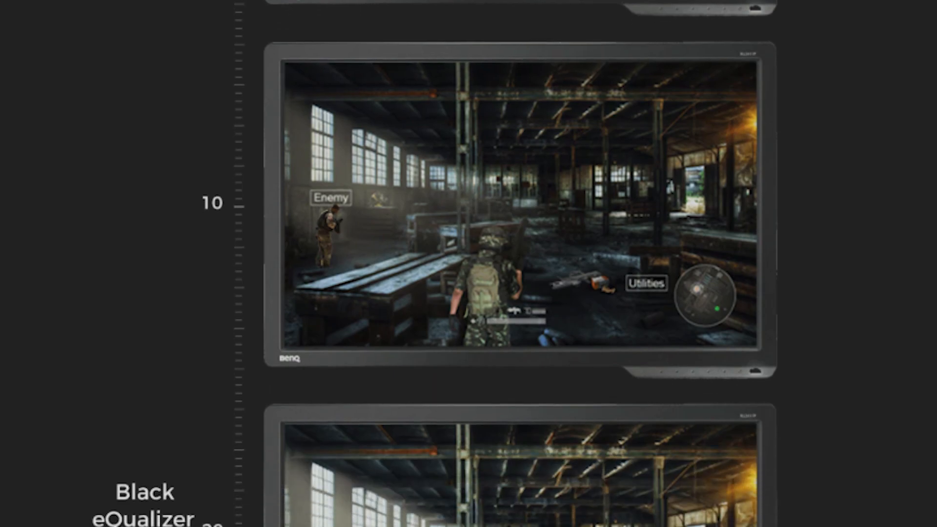
pyautogui.scroll(-3)
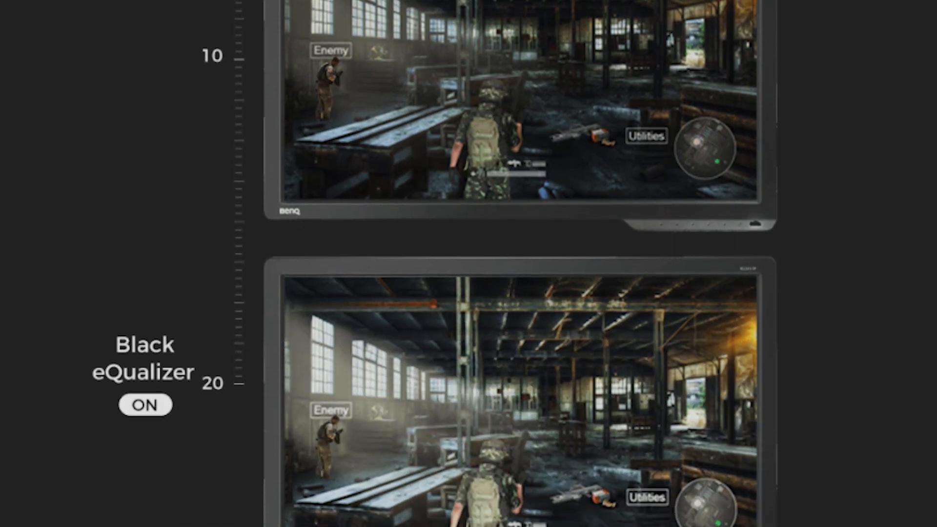
pyautogui.scroll(-3)
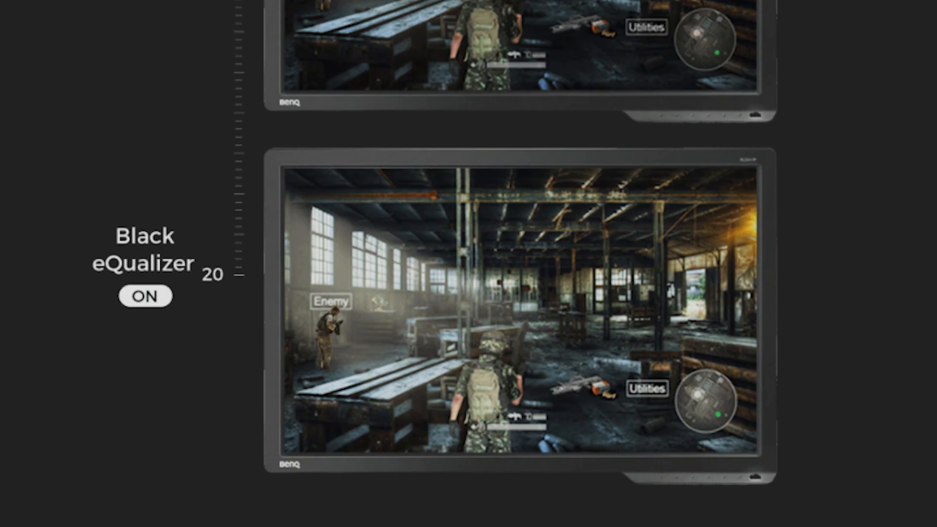